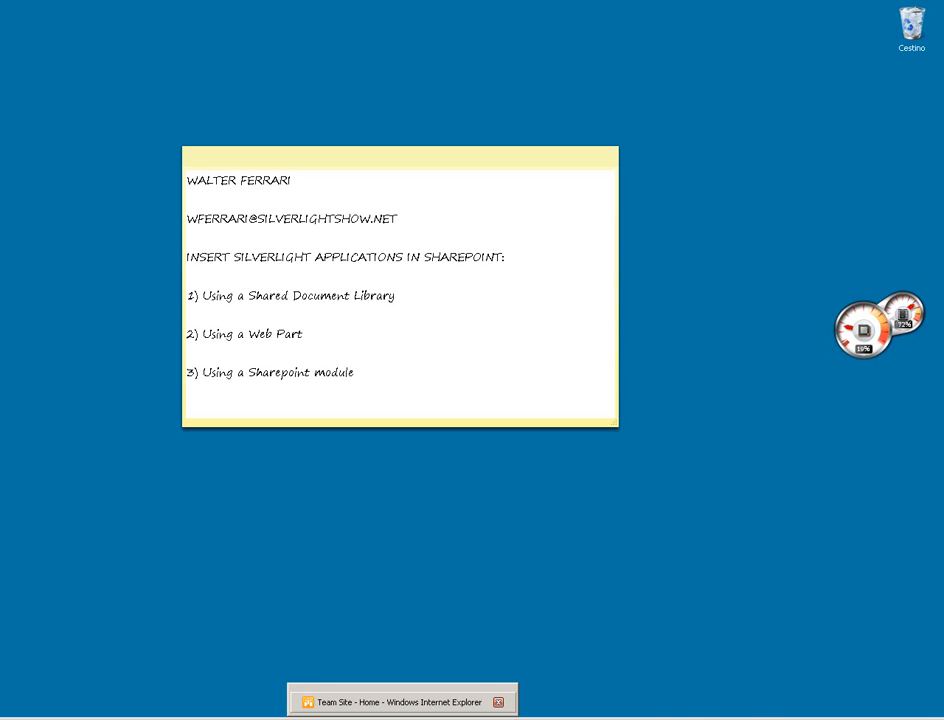
Restore the Internet Explorer window showing the SharePoint Team Site home page.
click(390, 701)
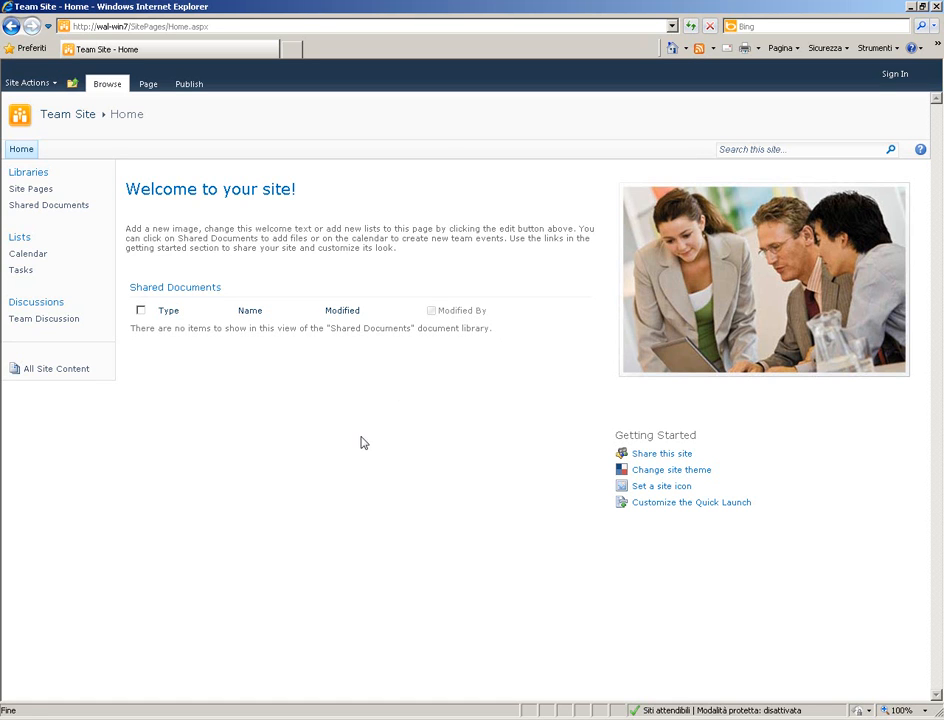
mouse_move(849, 75)
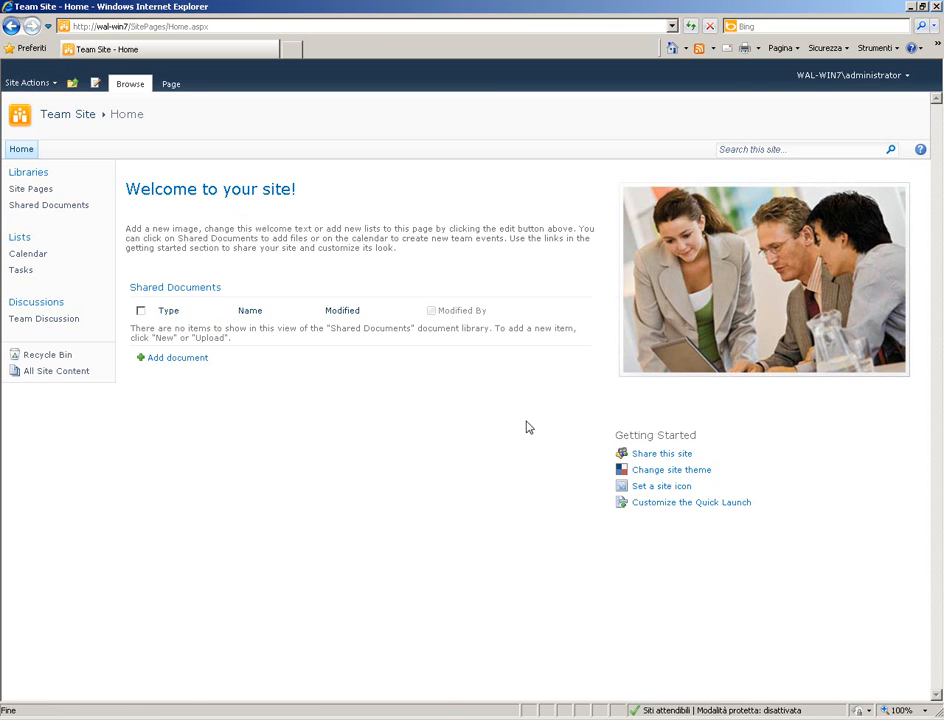
mouse_move(48, 205)
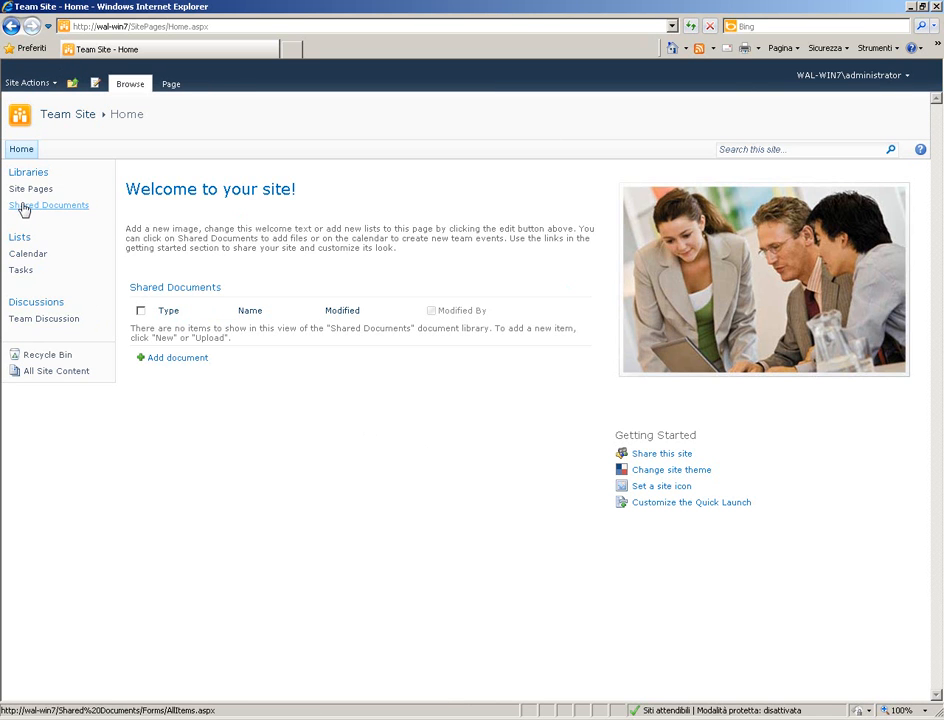
Upload ElevationChart.xap from the computer into the Shared Documents library.
click(49, 205)
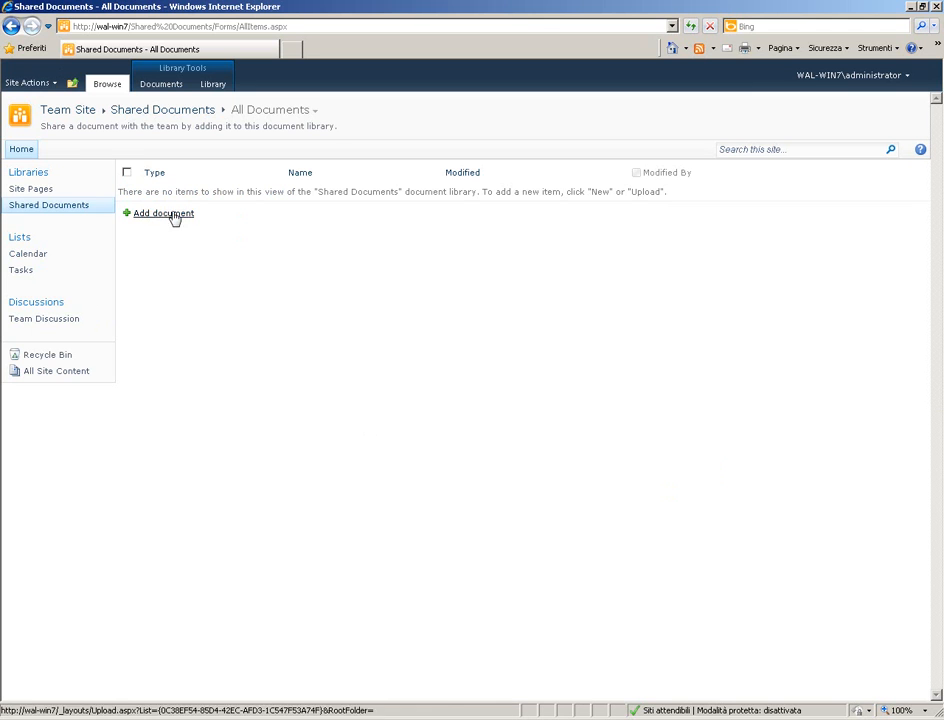
click(163, 213)
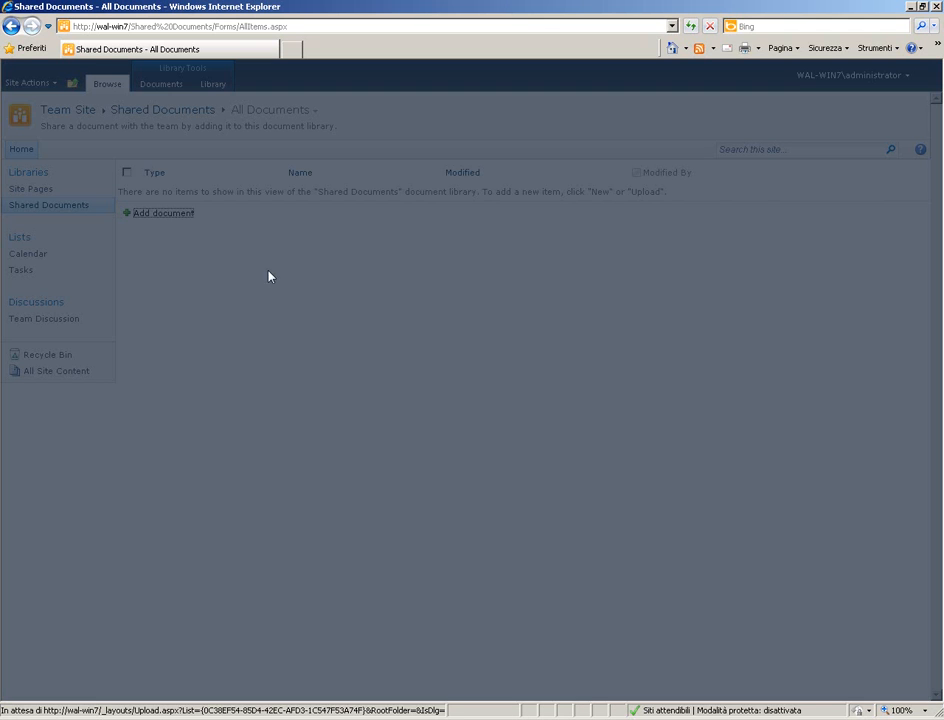
click(163, 212)
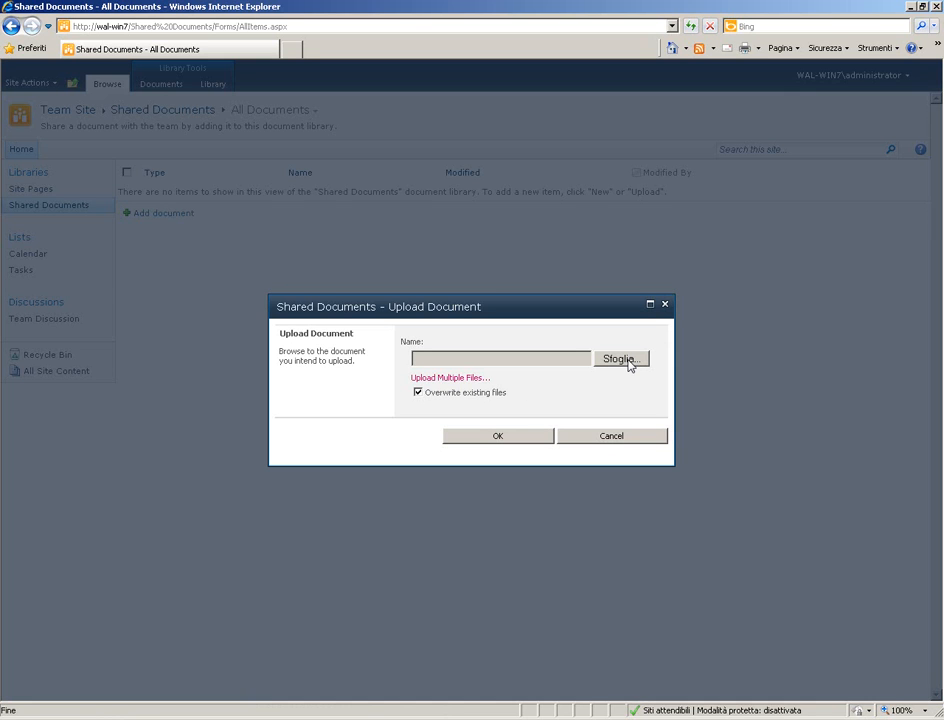
click(620, 359)
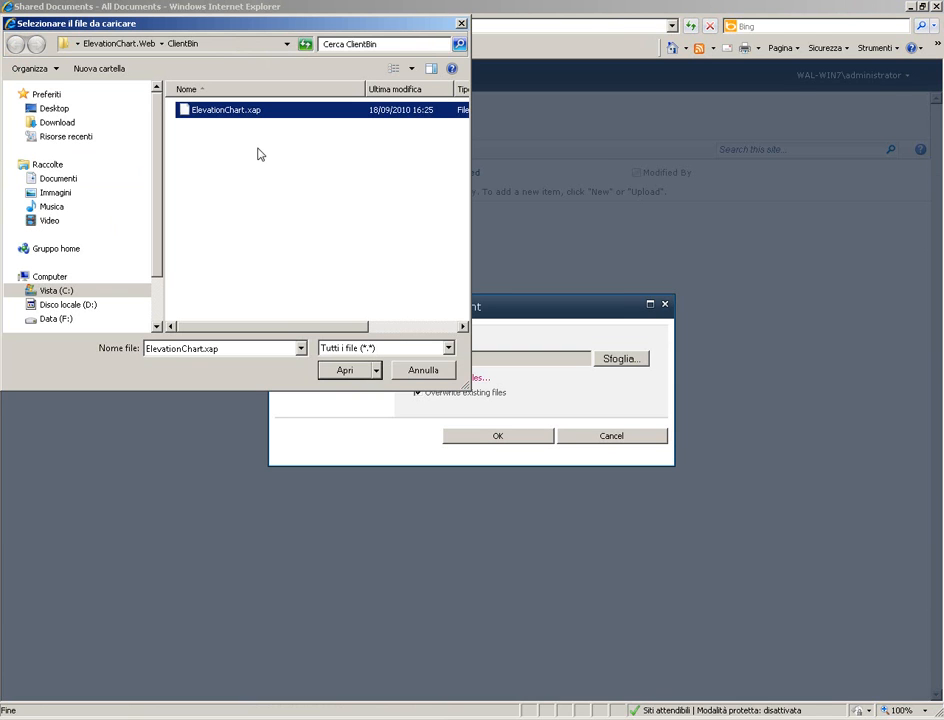
mouse_move(340, 386)
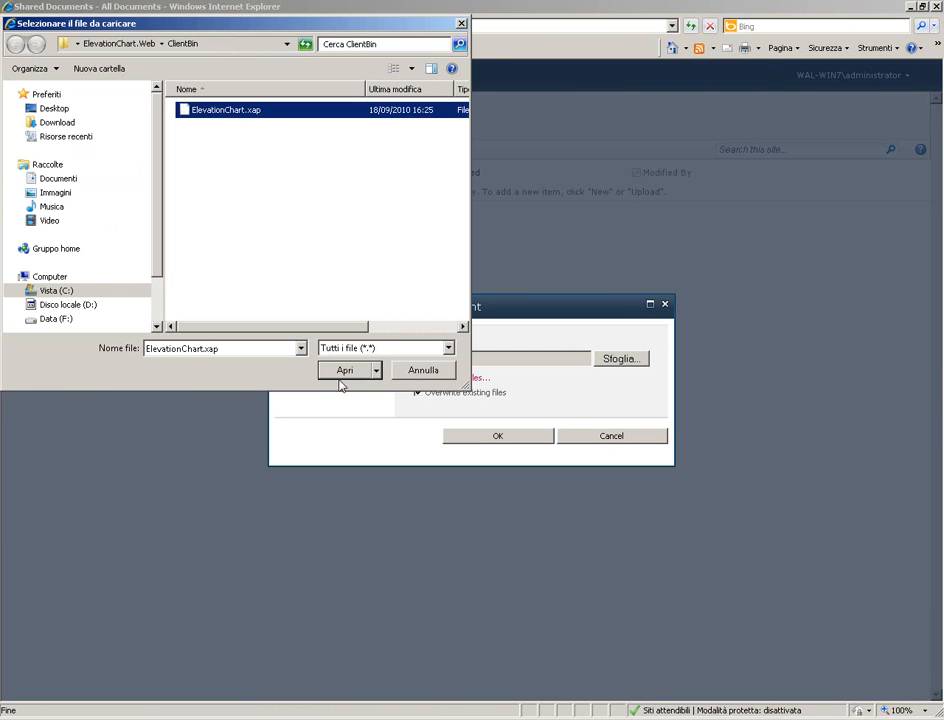
click(344, 370)
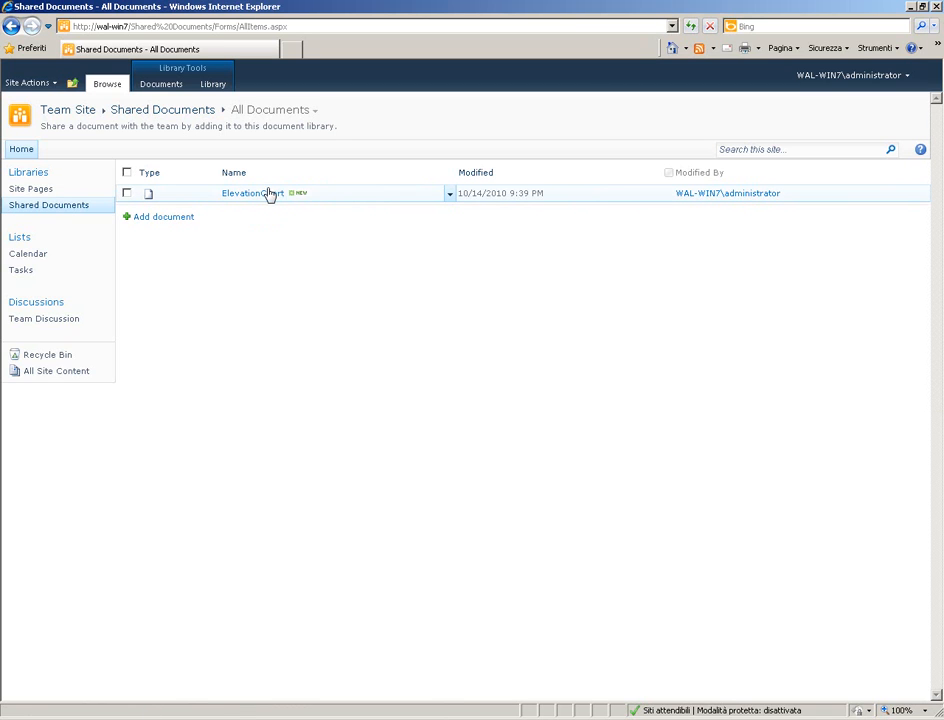
mouse_move(252, 193)
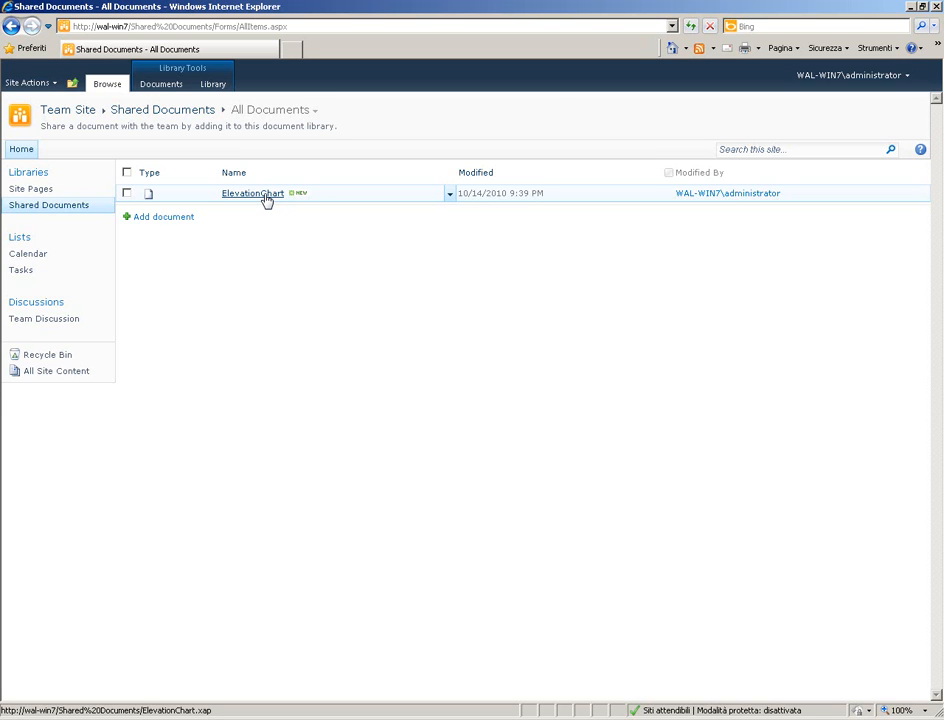
mouse_move(30, 189)
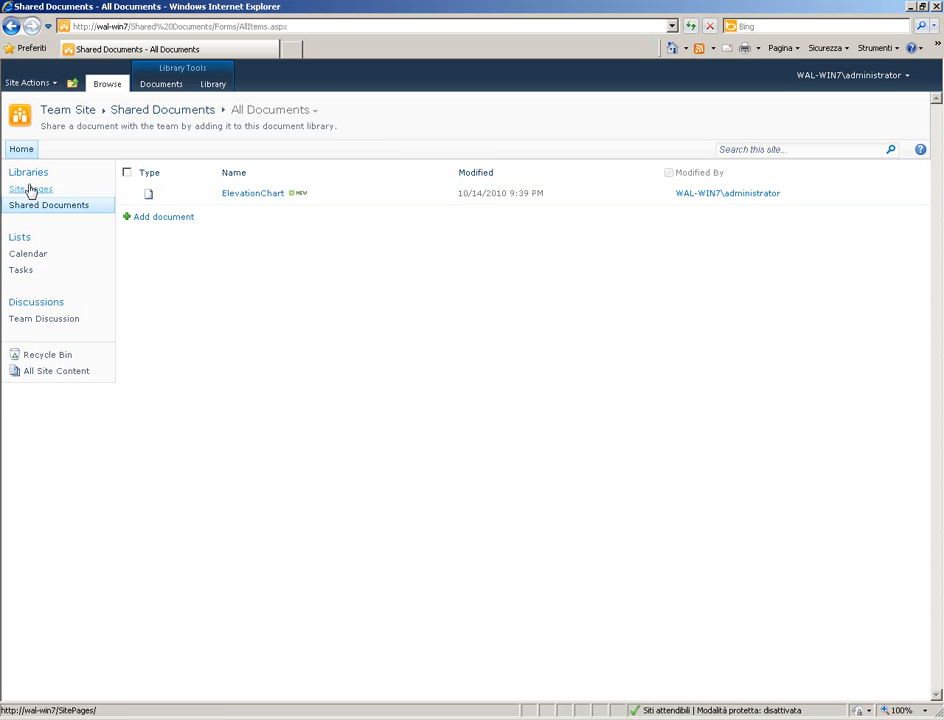
Create a Site Pages wiki page named TestMethod1 and begin editing its content area.
click(30, 189)
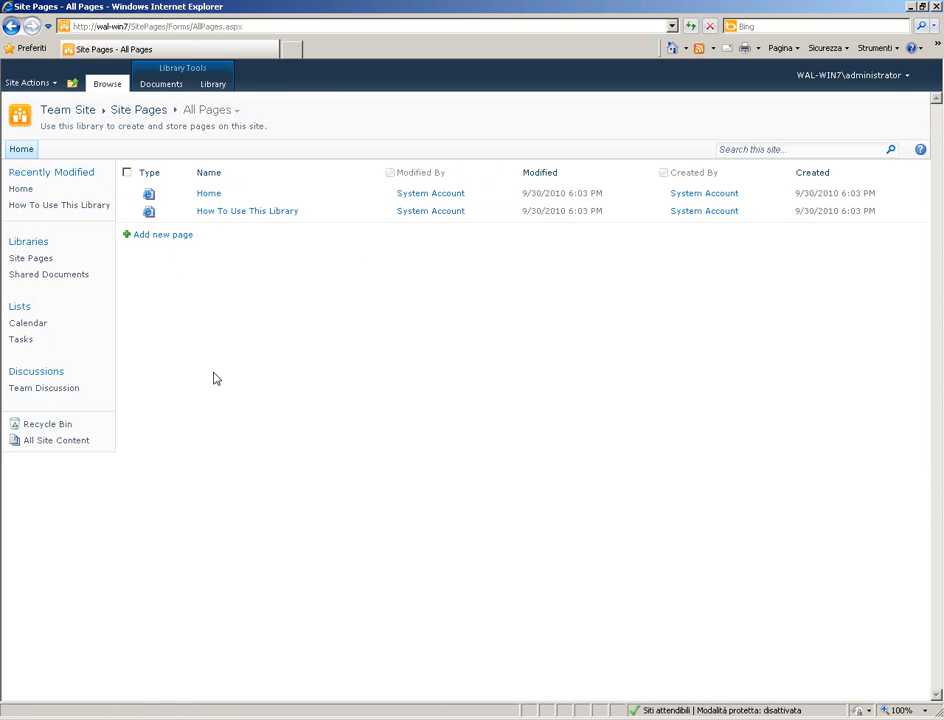
mouse_move(168, 255)
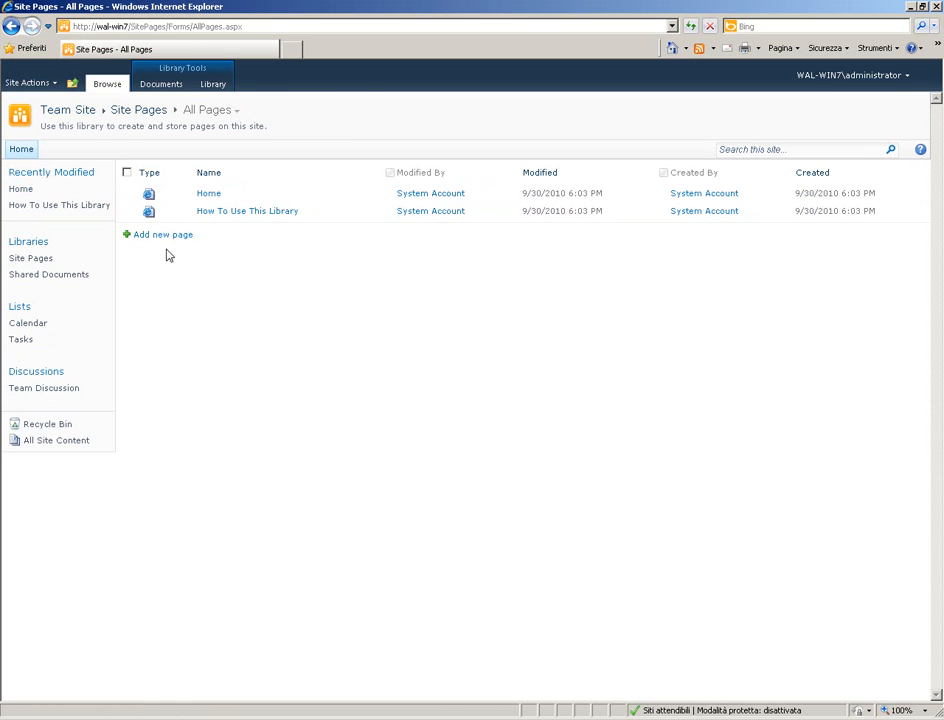
click(162, 234)
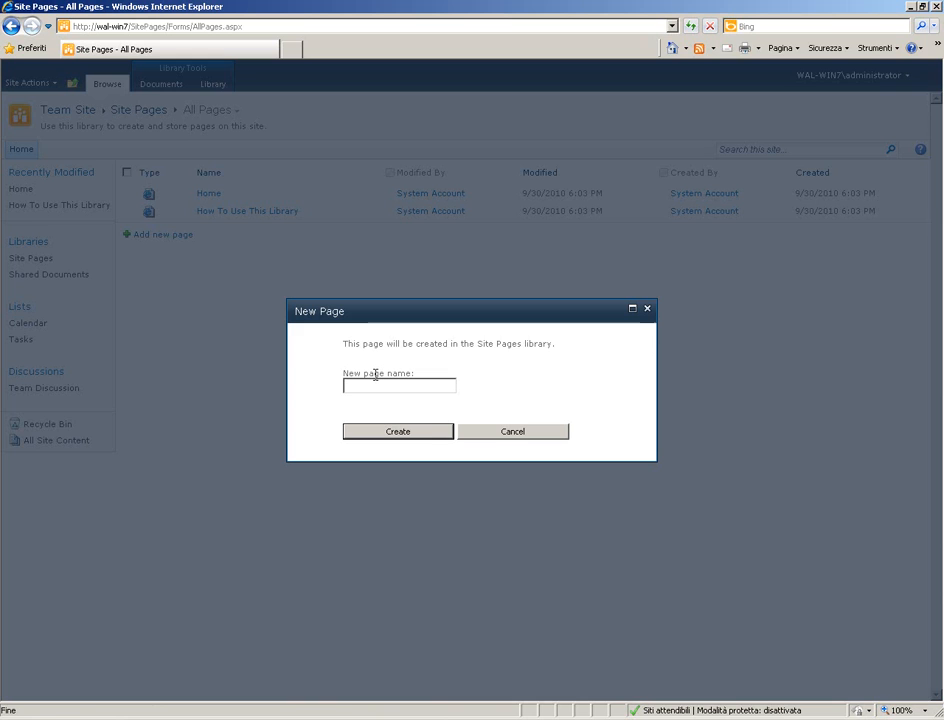
text(TestMeth)
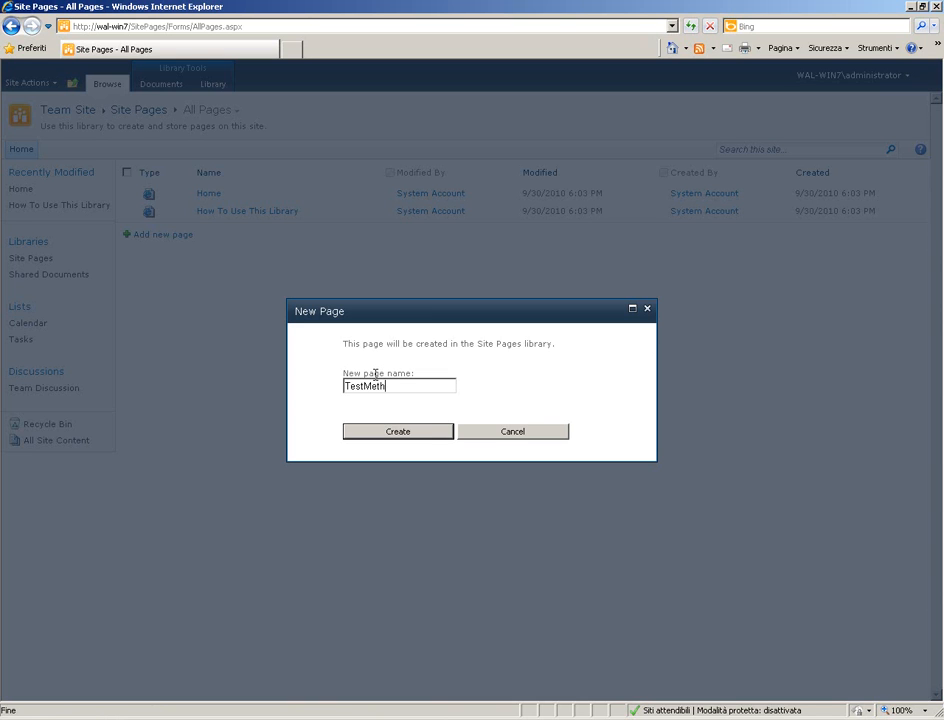
text(od1)
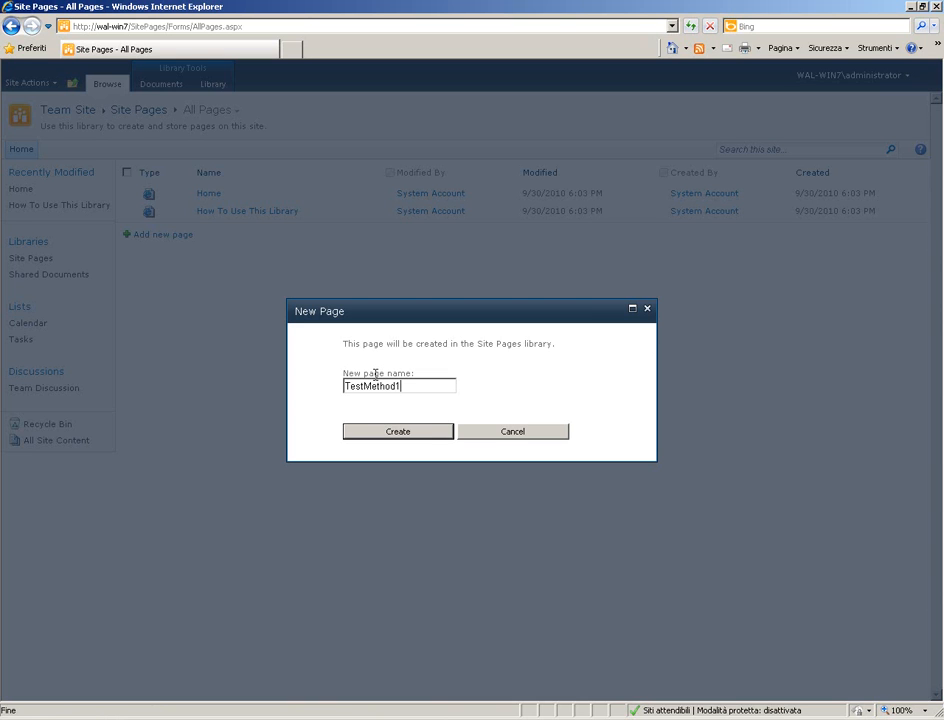
click(391, 431)
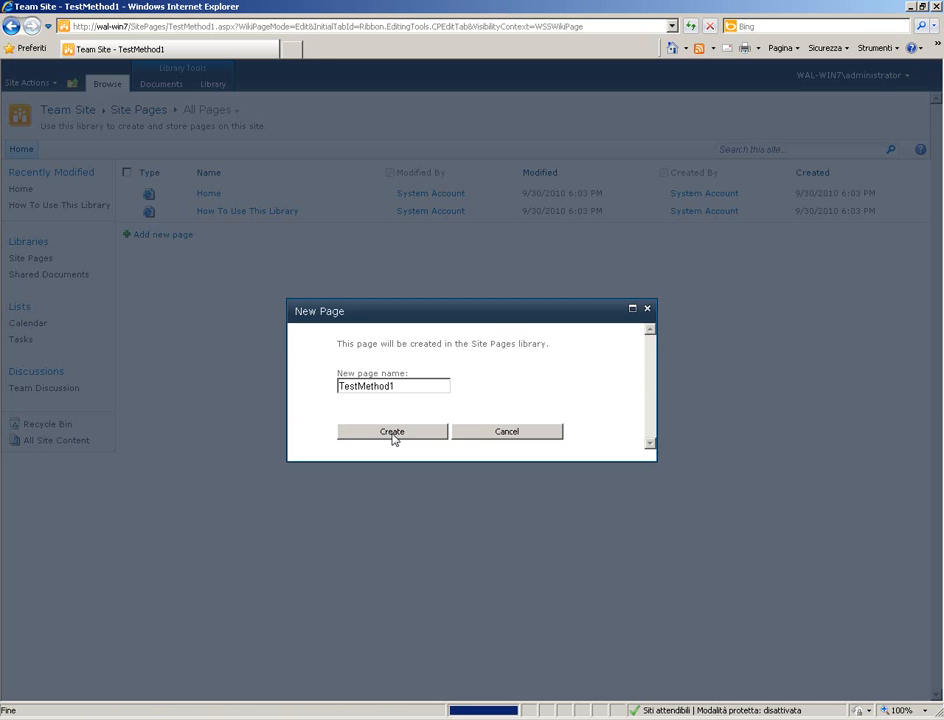
click(391, 431)
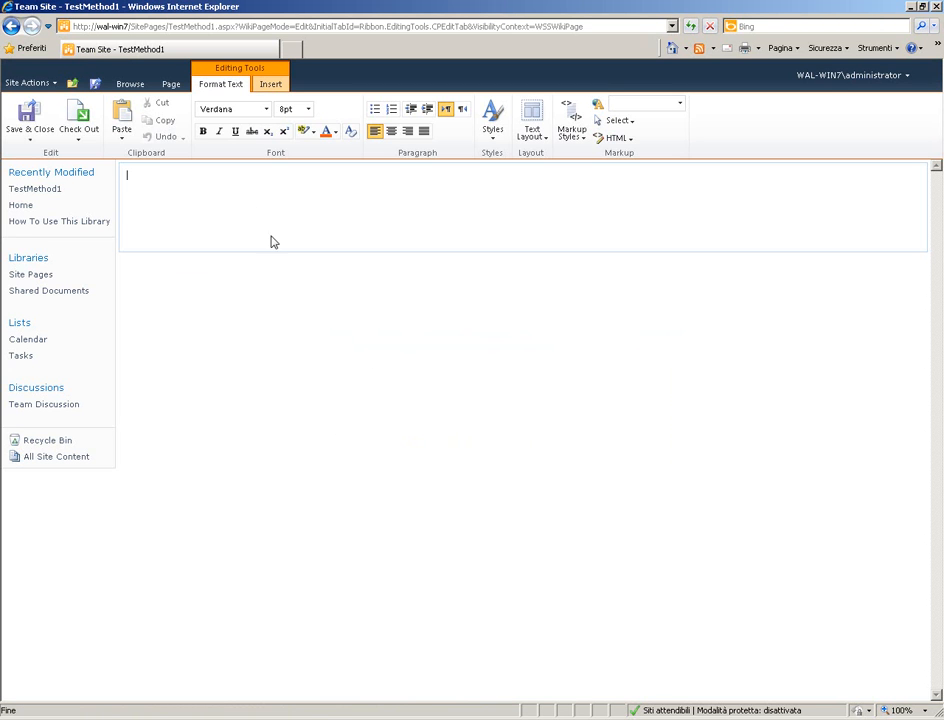
mouse_move(266, 161)
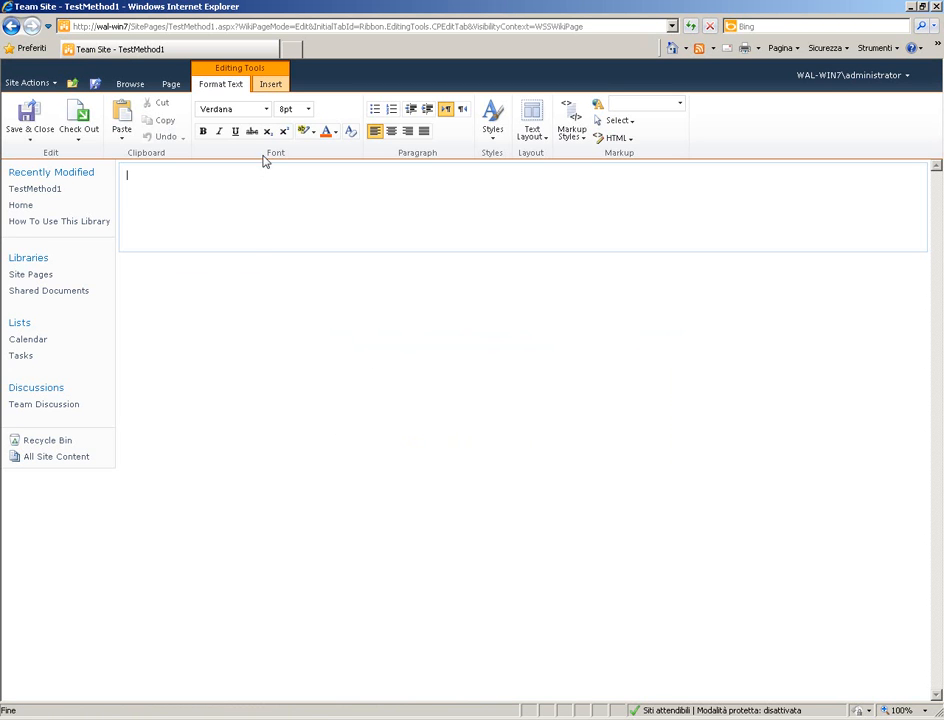
Add the Silverlight Web Part from the Media and Content category to the page.
click(270, 83)
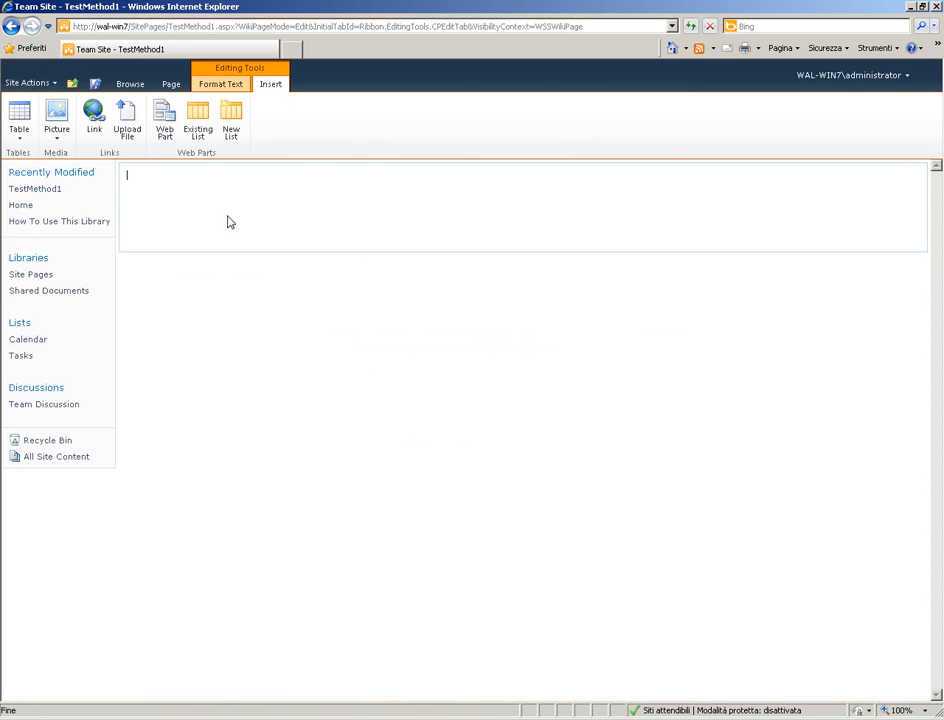
click(164, 118)
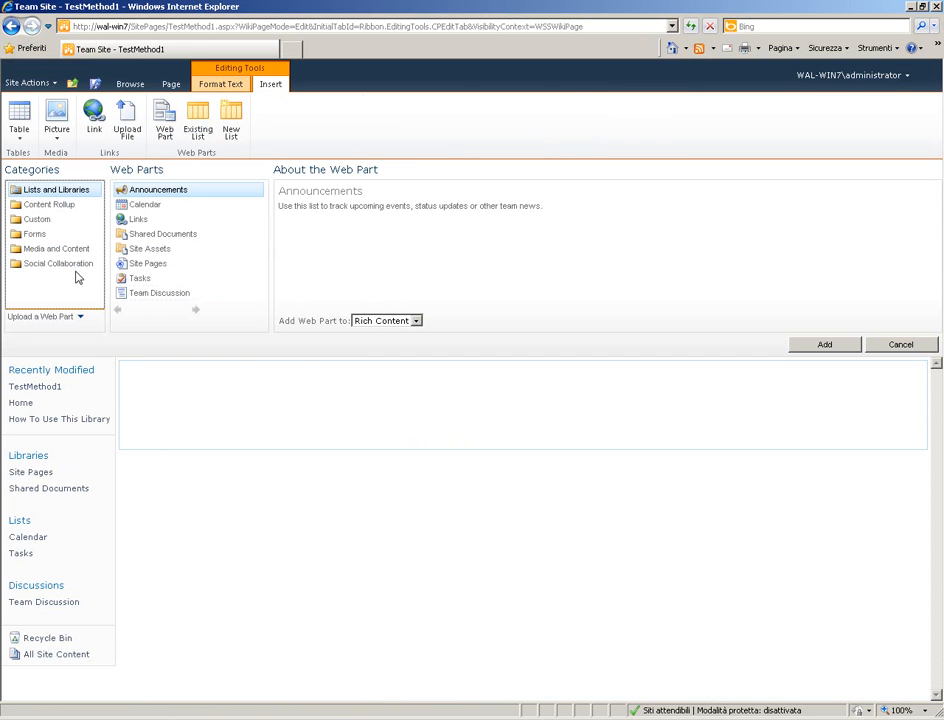
mouse_move(44, 252)
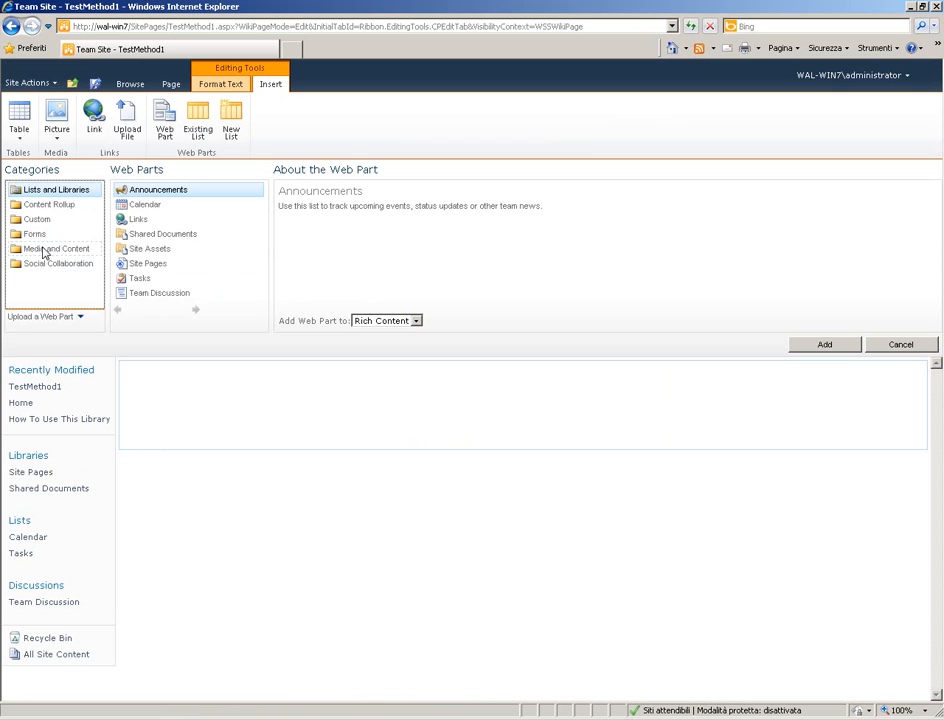
click(51, 248)
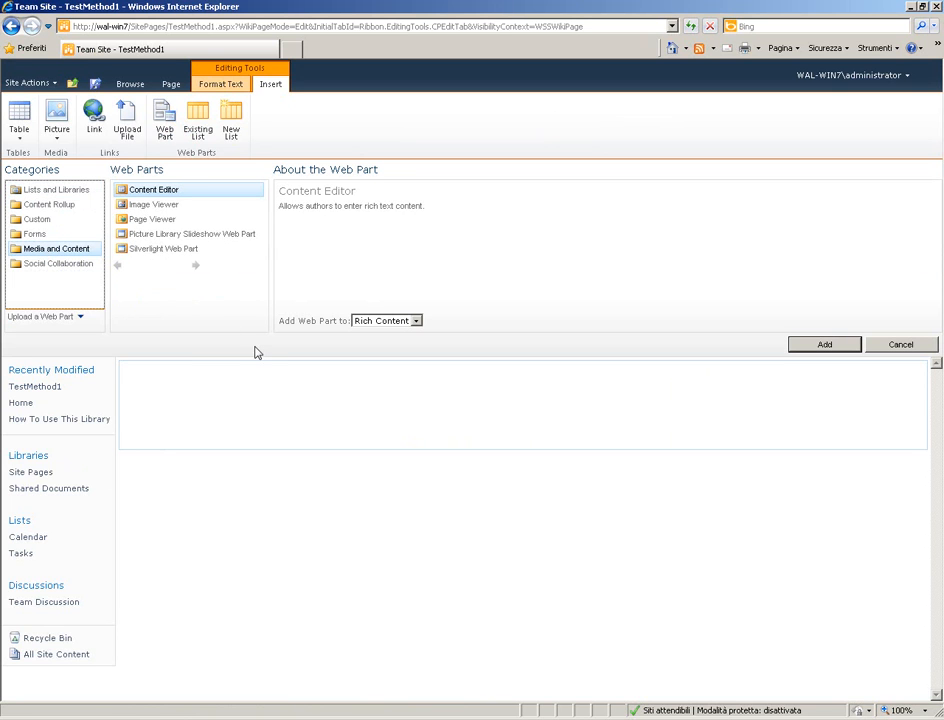
mouse_move(164, 248)
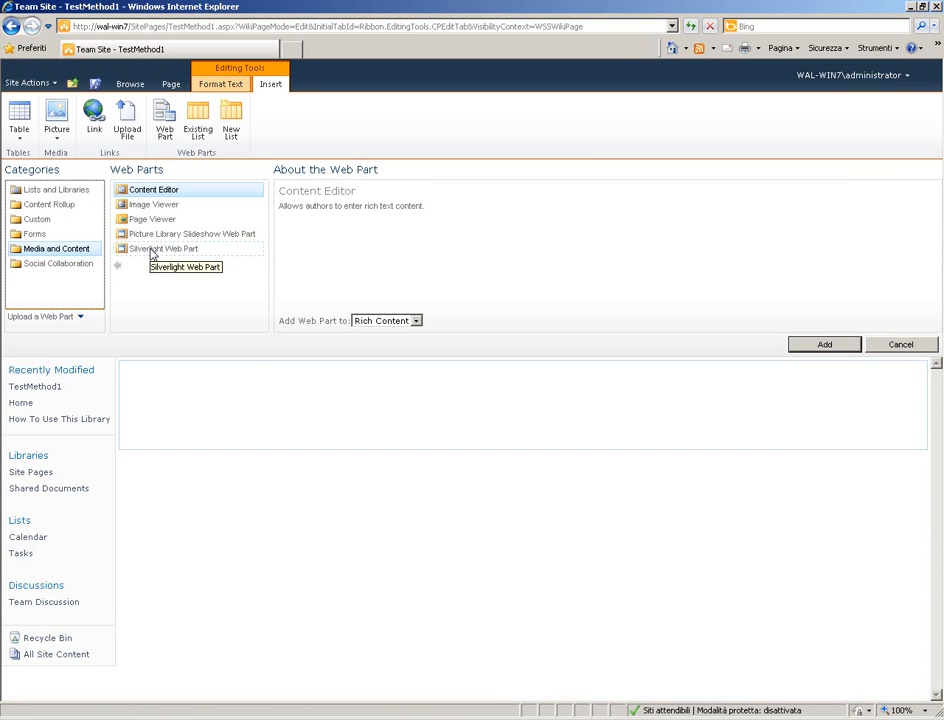
click(164, 248)
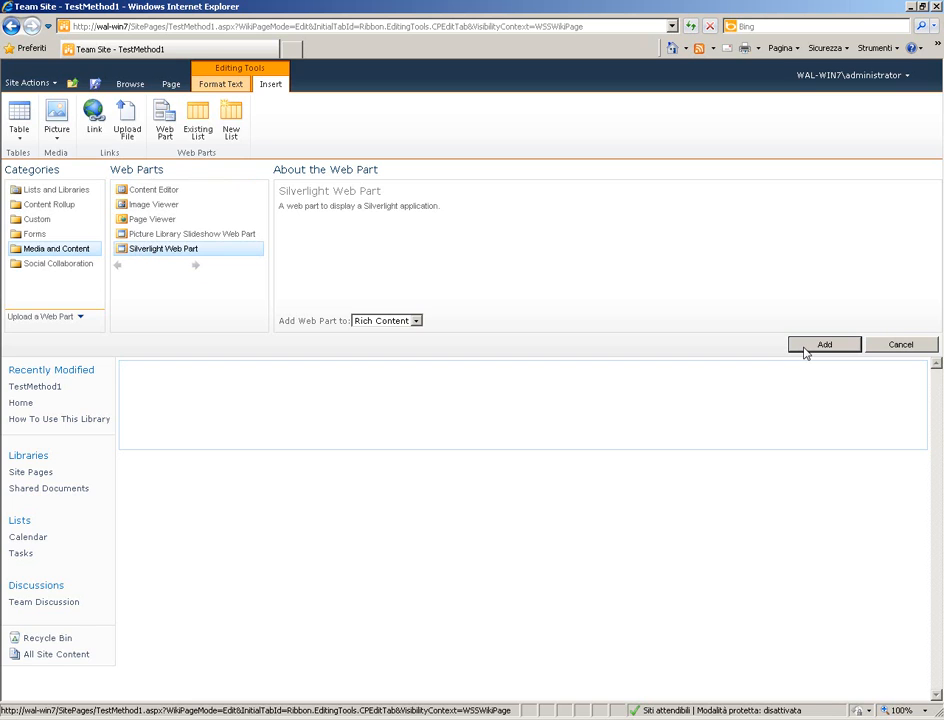
click(823, 344)
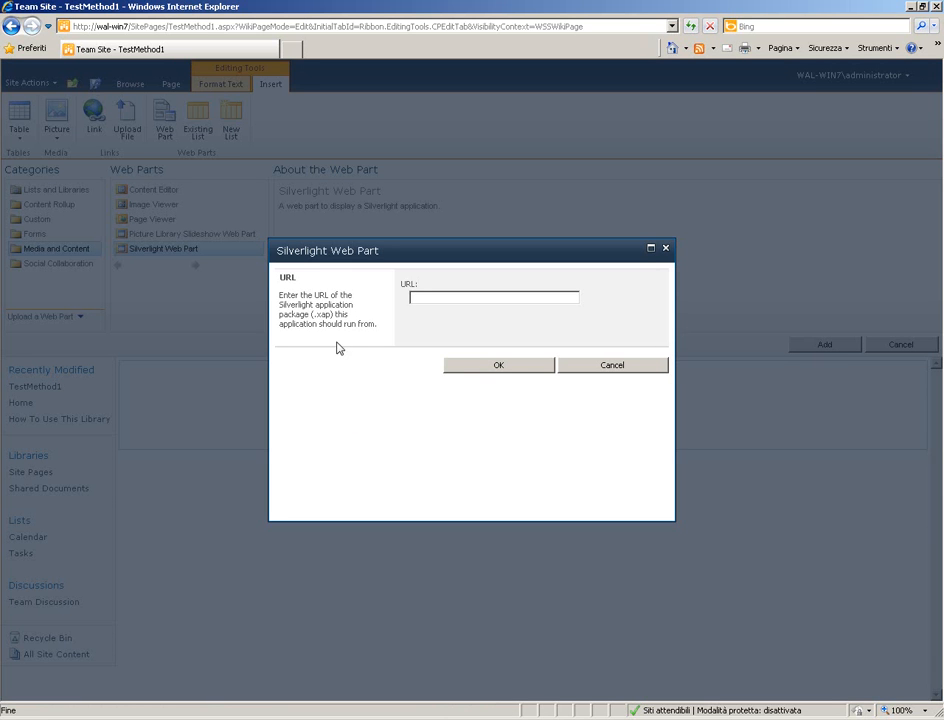
Set the web part's application URL to /Shared Documents/elevationChart.xap and confirm.
click(492, 297)
text(/)
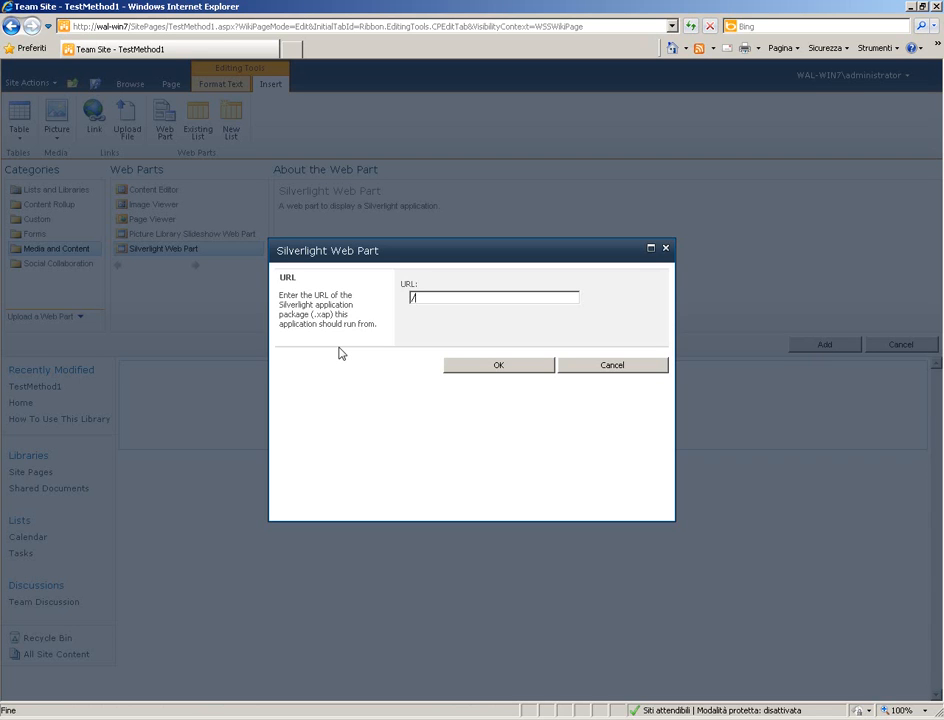
text(Shared)
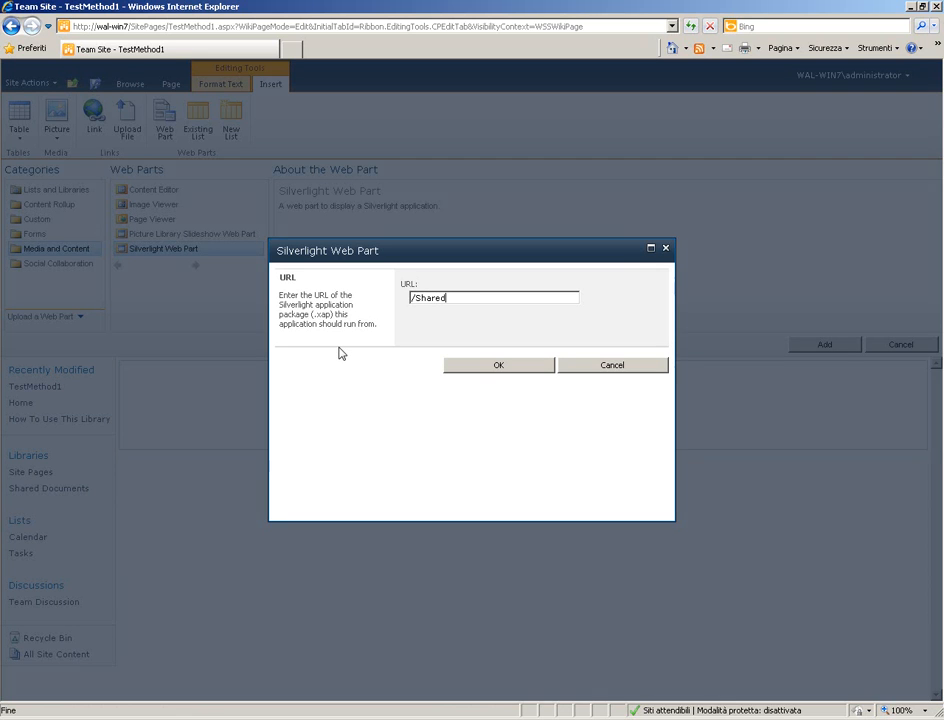
text(Documents/e)
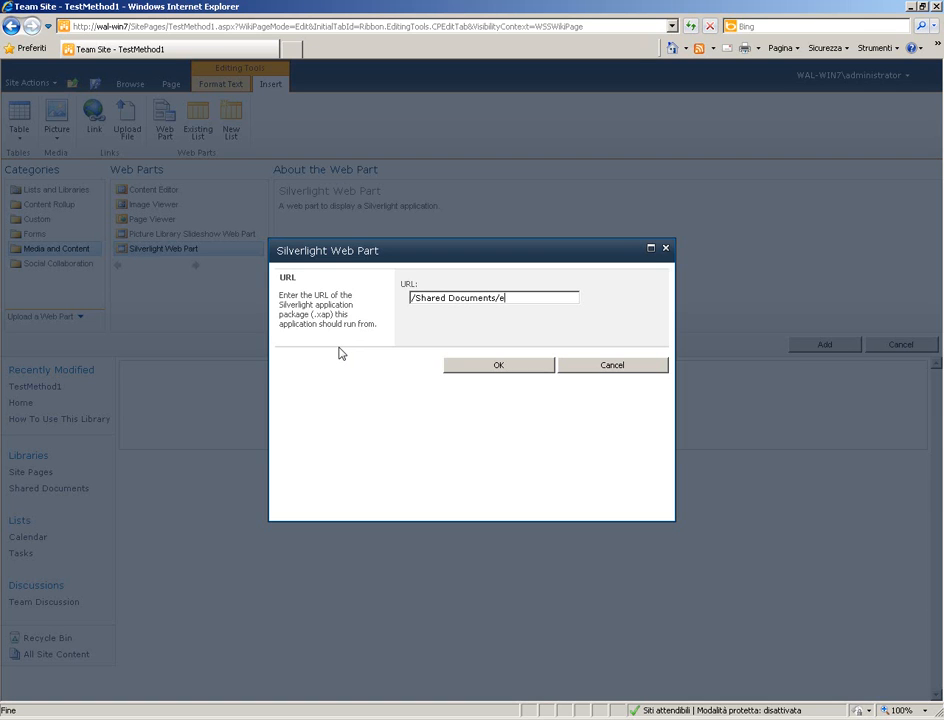
text(levationChart.xap)
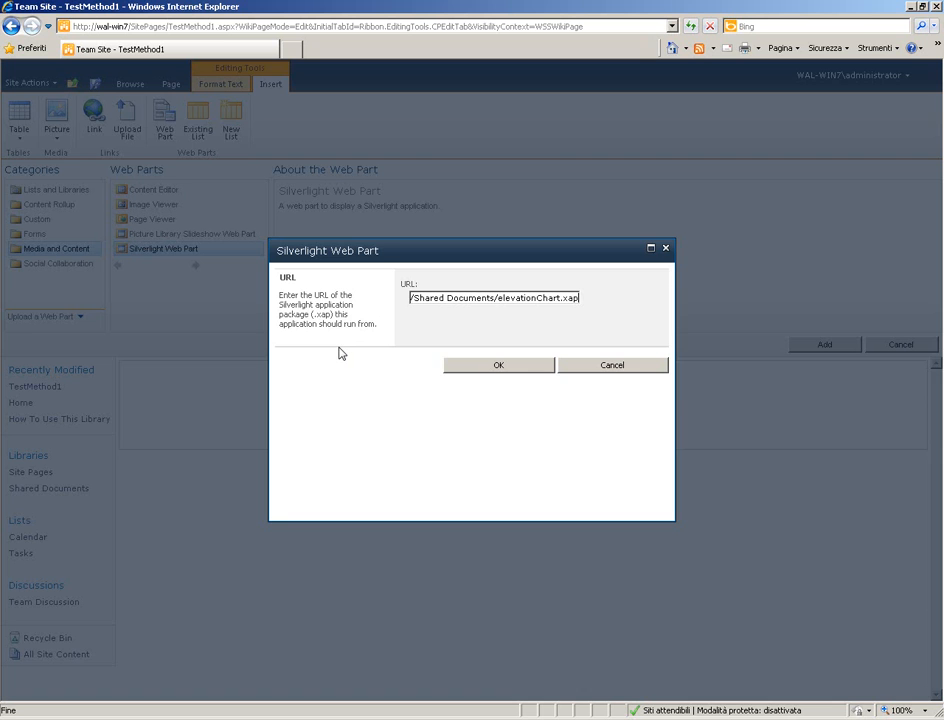
click(498, 364)
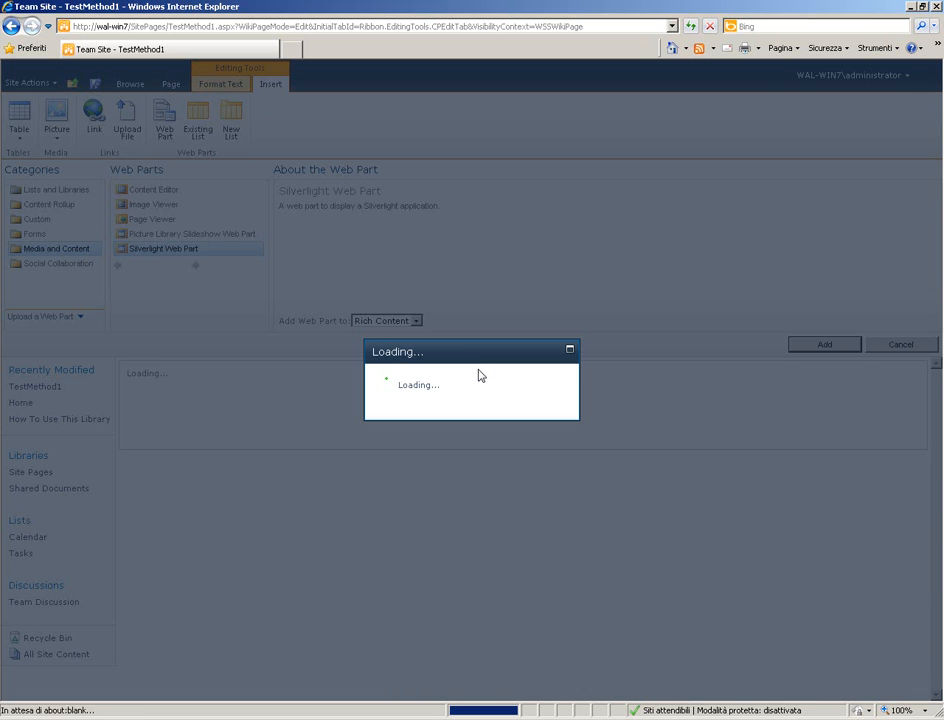
Let the Silverlight Web Part load the aerial Bing map application on TestMethod1.
click(823, 344)
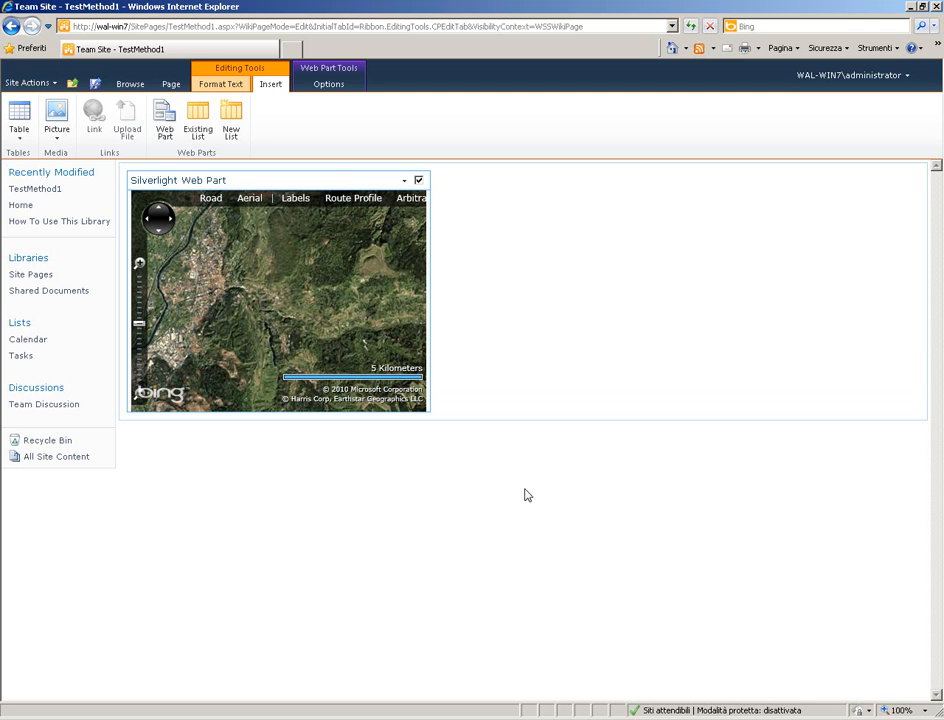
mouse_move(213, 291)
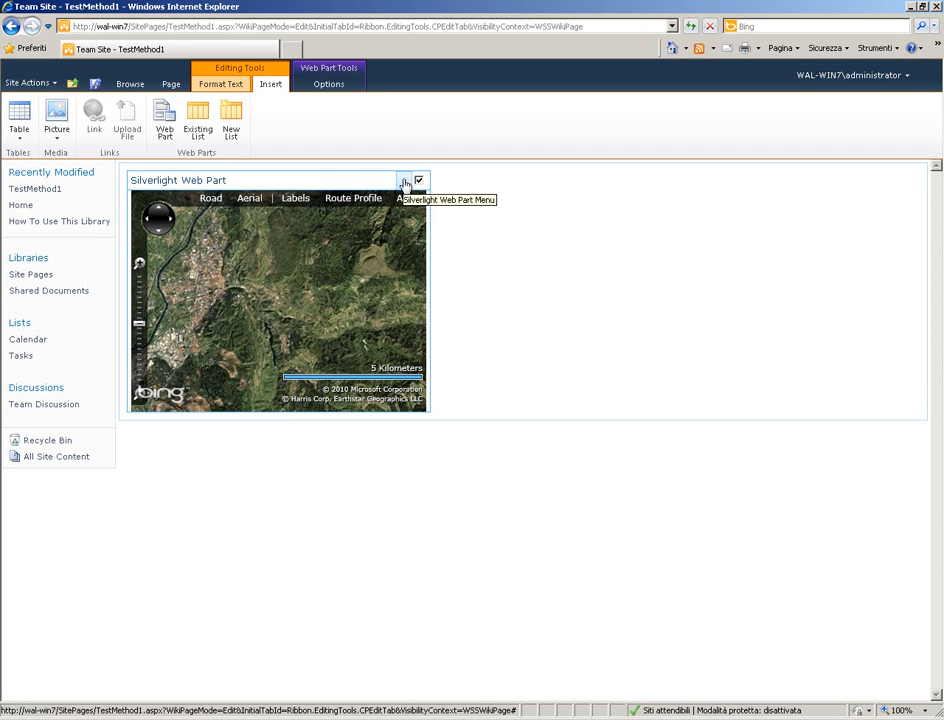
Open the Silverlight Web Part's menu and edit its properties (300 px height, 400 px width).
click(404, 180)
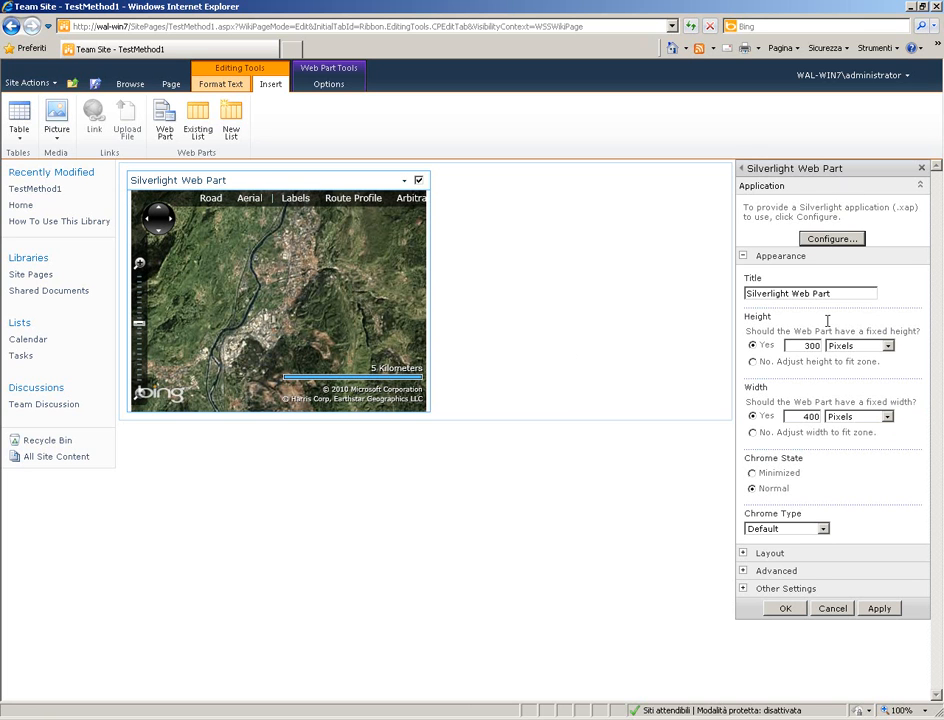
mouse_move(810, 460)
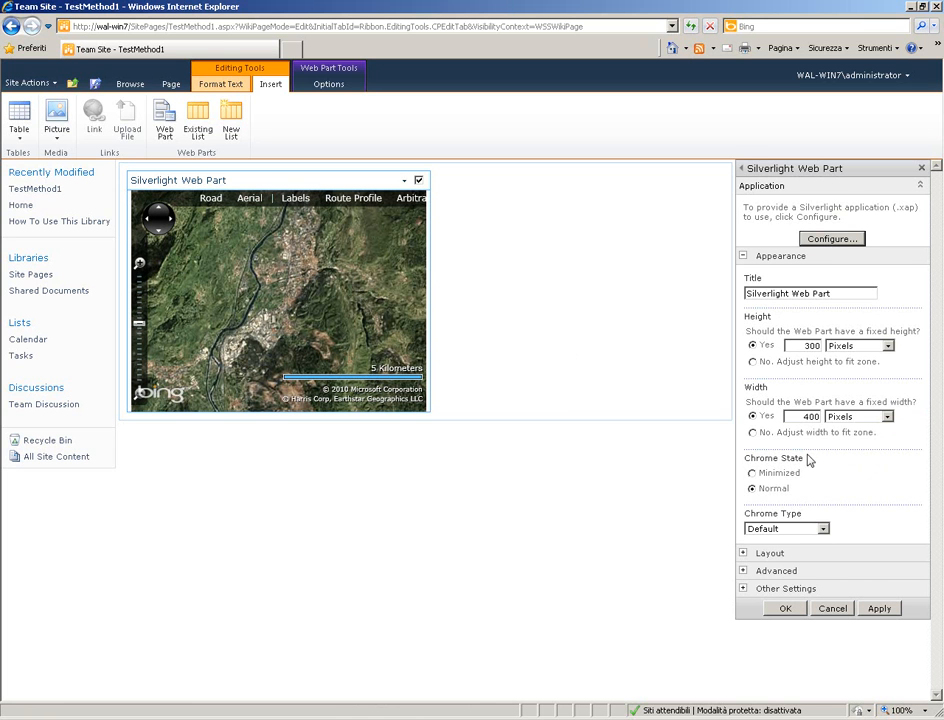